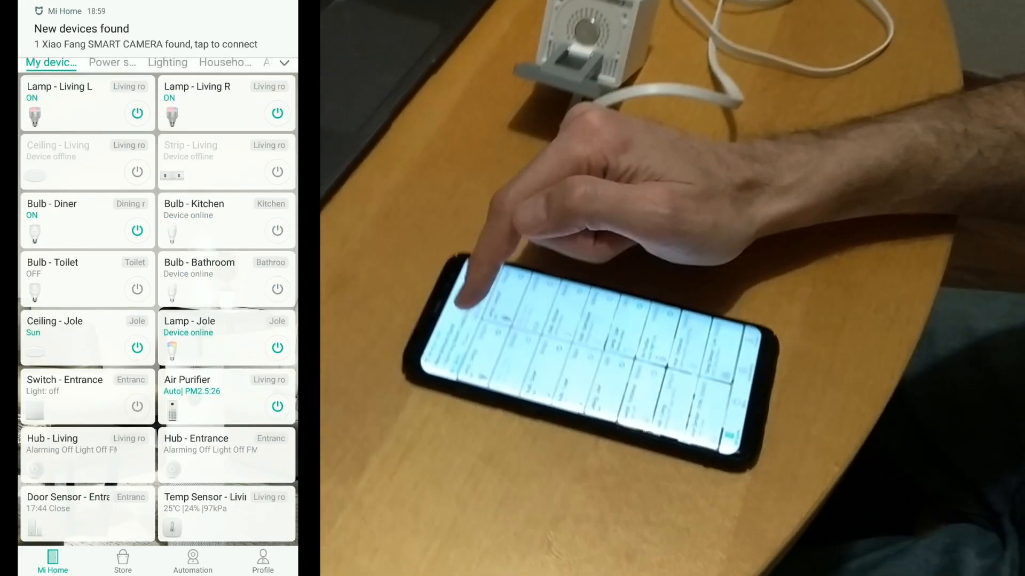
Start pairing the found Xiao Fang camera on the saved VISUAL300 network to get its QR code.
left_click(145, 36)
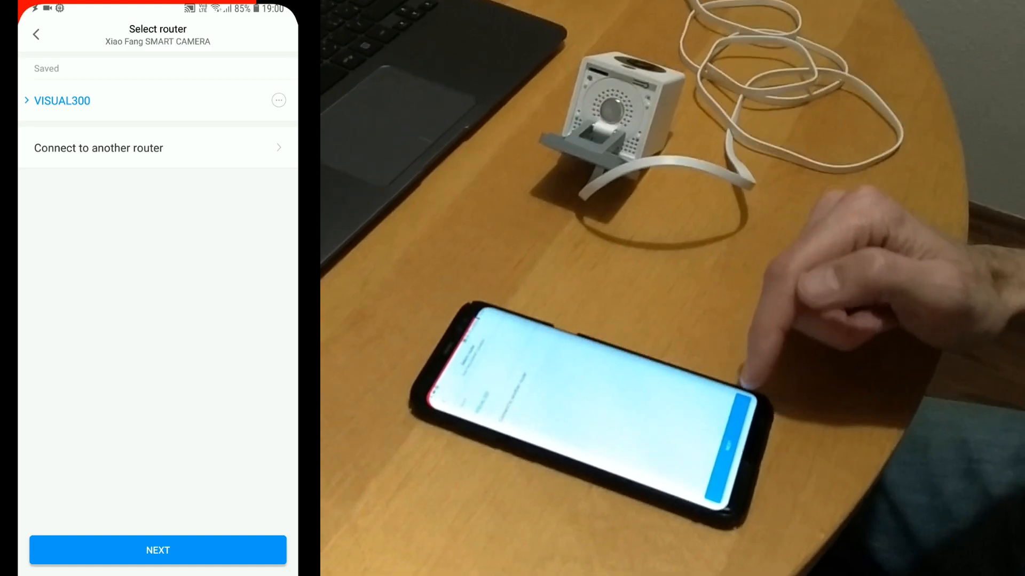
left_click(157, 550)
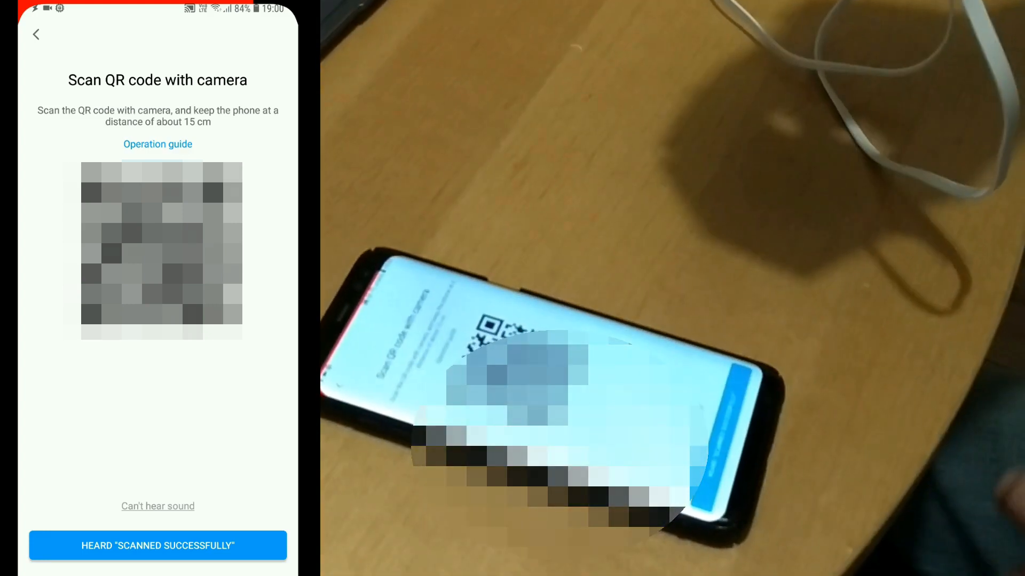
Confirm the camera announced 'scanned successfully' so it gets added to the network.
left_click(157, 545)
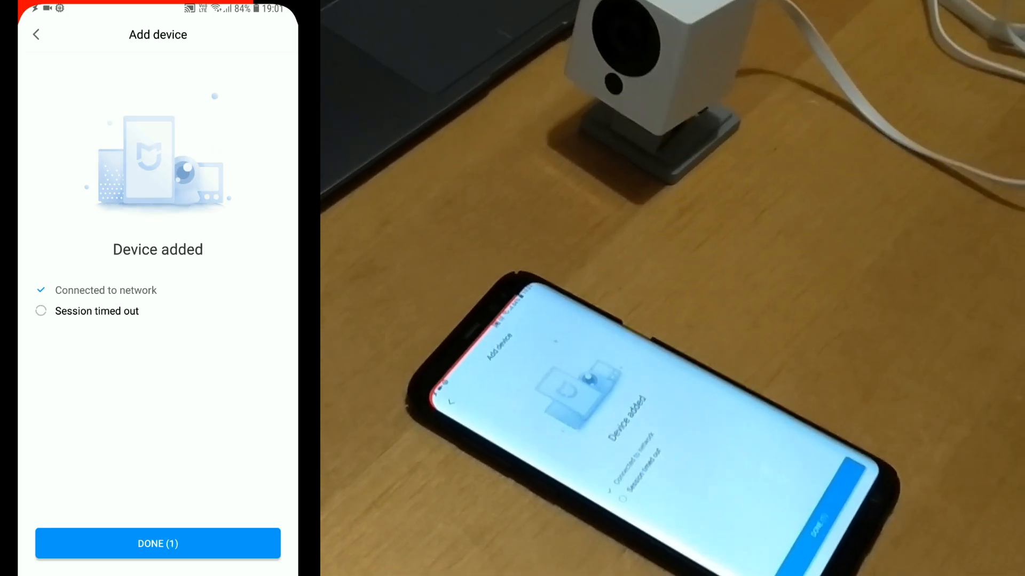
Finish setup, place the camera in Entrance, and start using it up to the terms prompt.
left_click(157, 543)
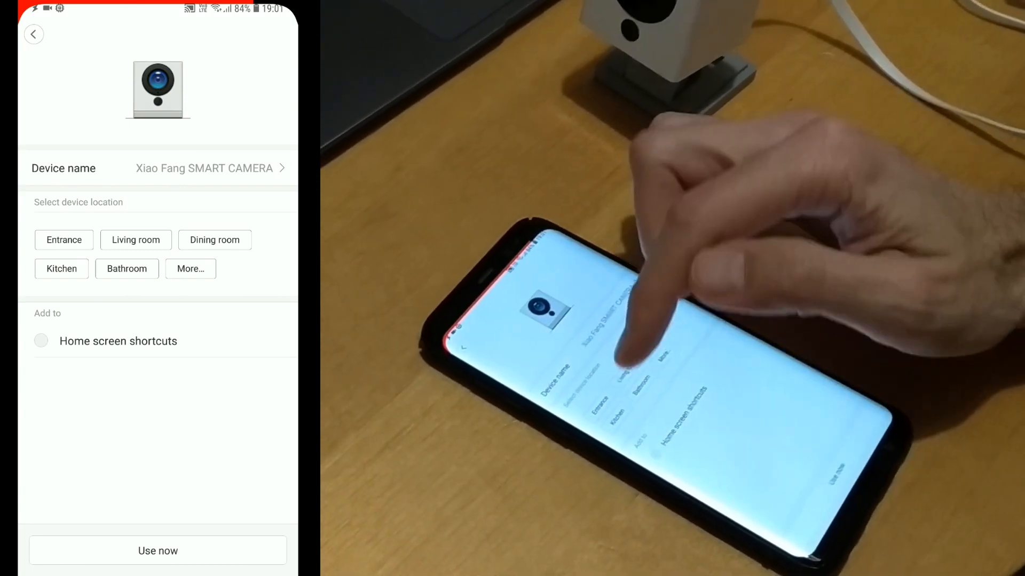
left_click(64, 239)
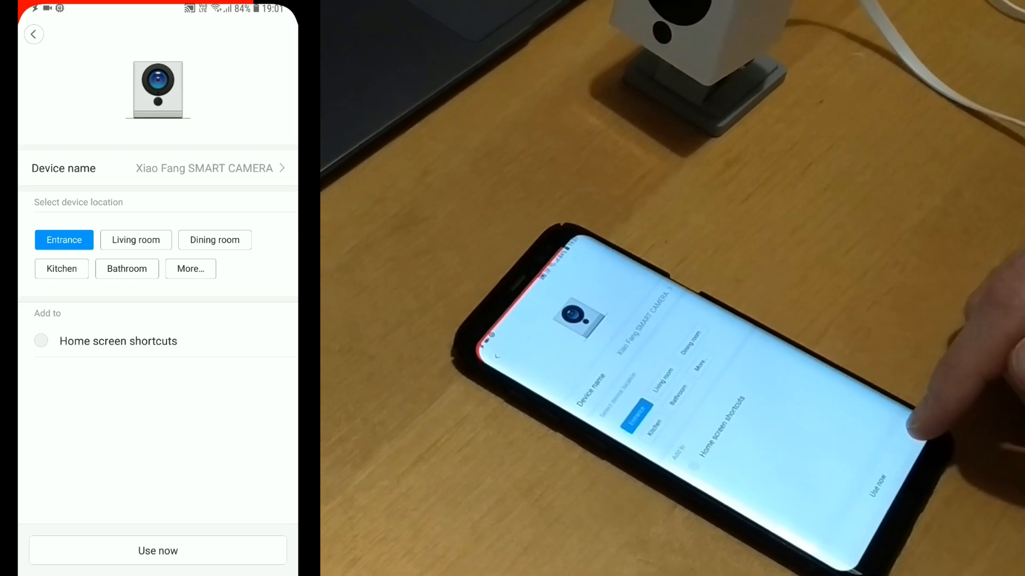
left_click(158, 550)
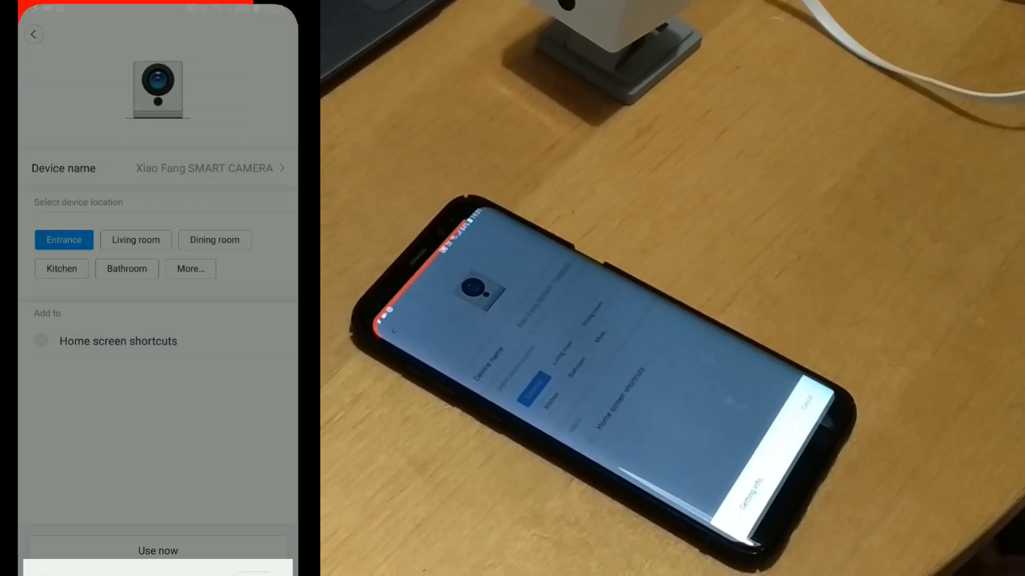
left_click(157, 551)
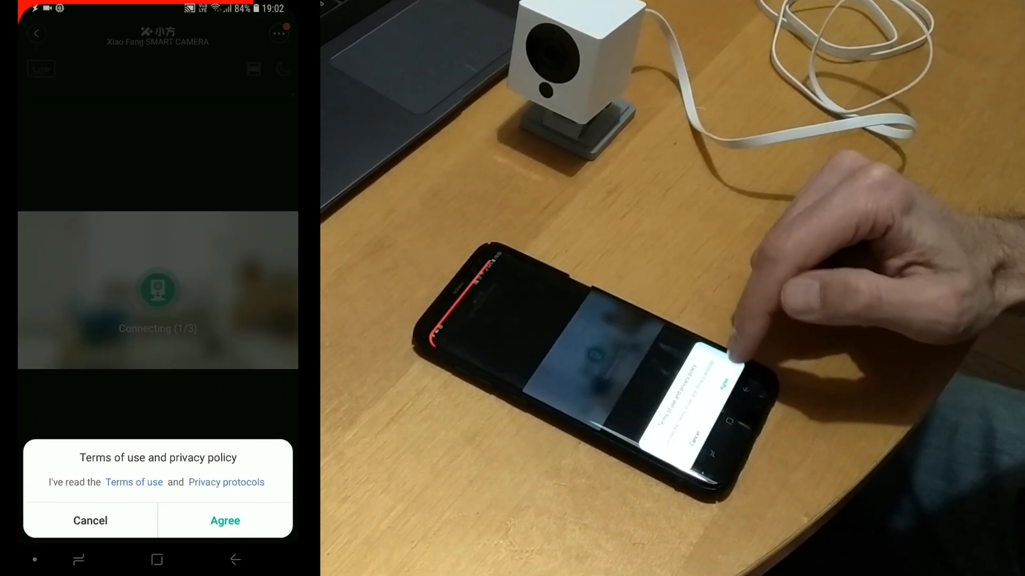
Agree to the camera's terms of use and privacy policy.
left_click(224, 521)
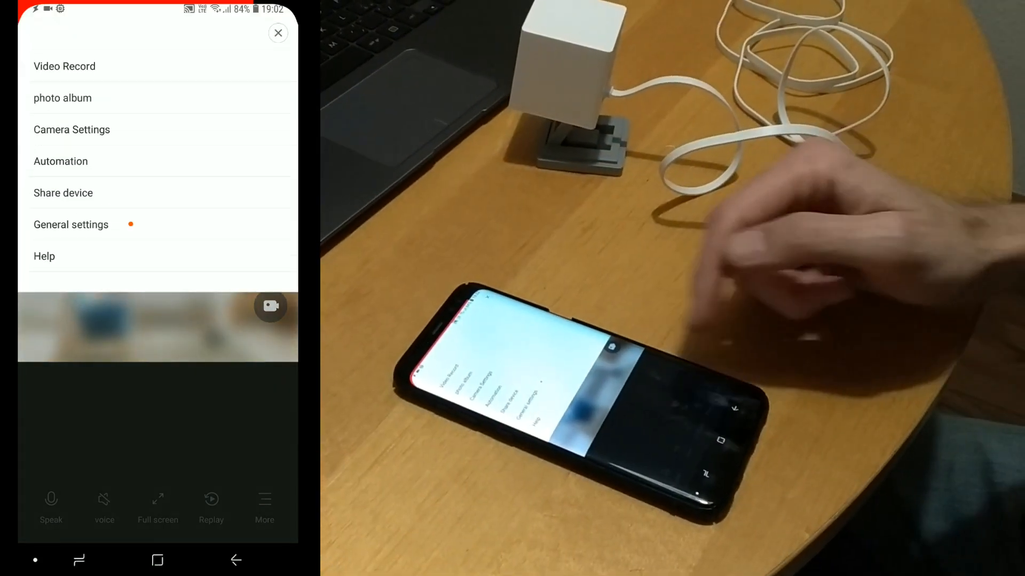
In General settings, choose Belgrade GMT+01:00 as the timezone, then view Network info.
left_click(71, 224)
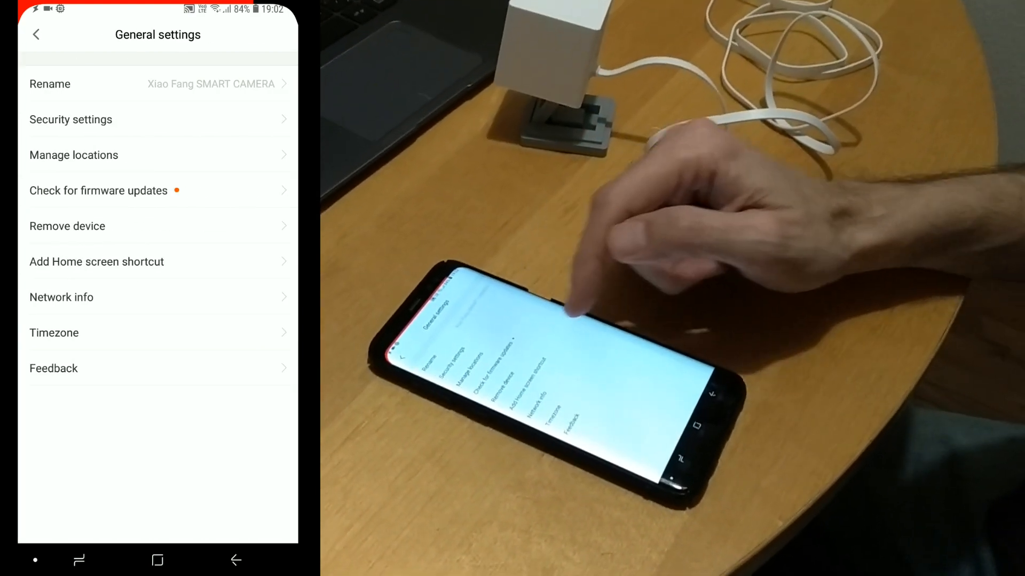
left_click(53, 332)
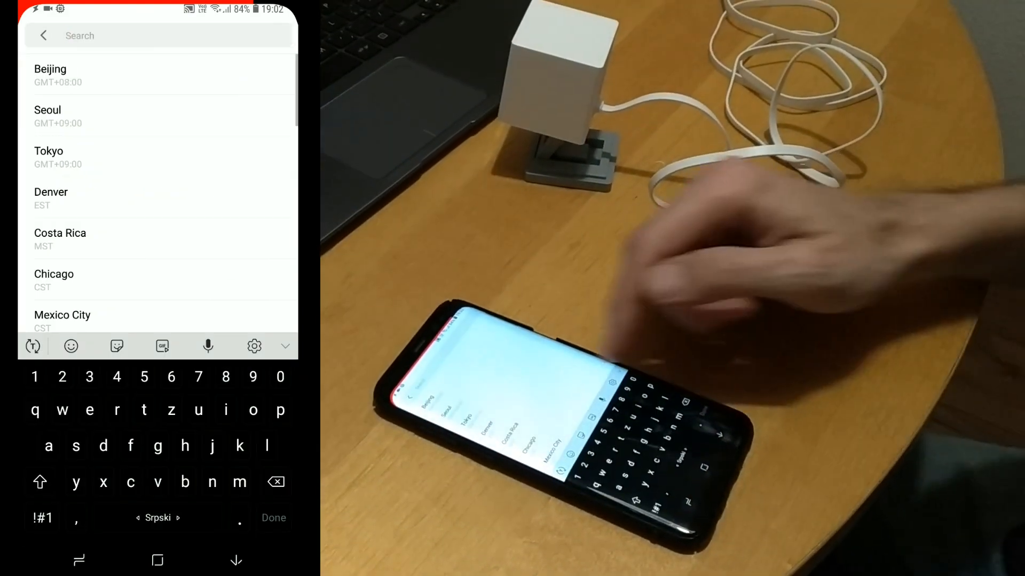
scroll("down", 3)
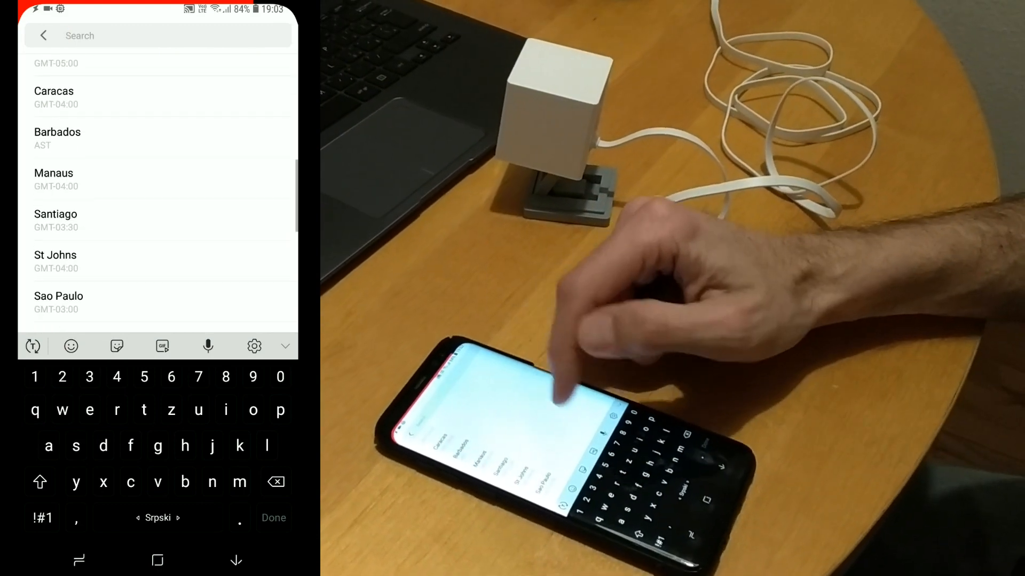
scroll("down", 3)
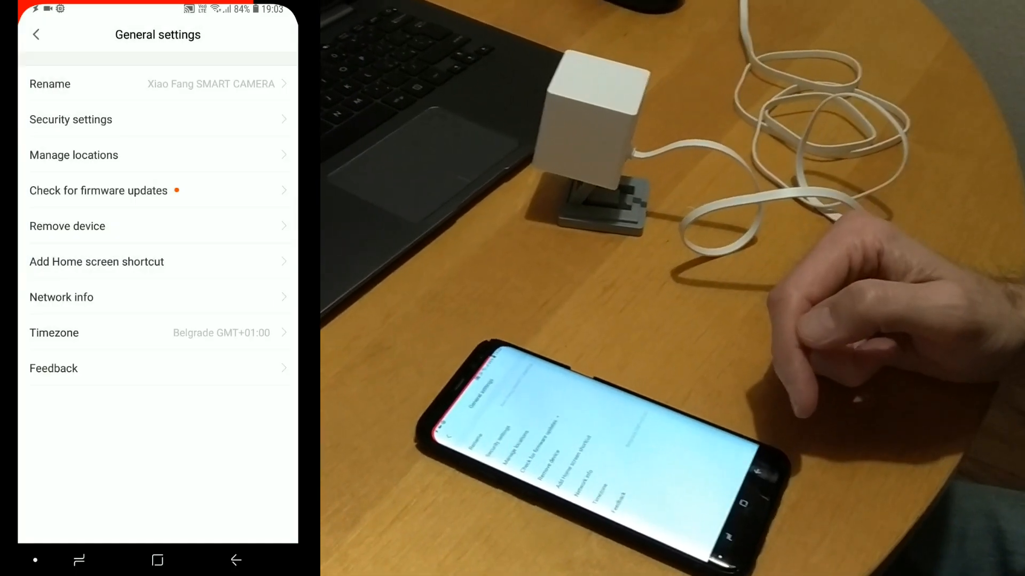
left_click(62, 297)
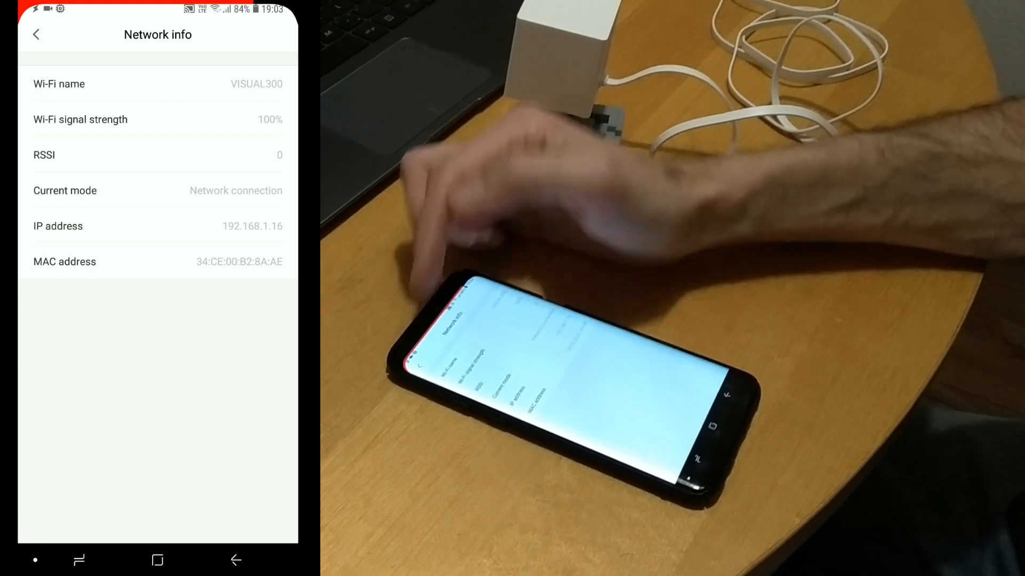
Back out of Network info and General settings to the camera's live view.
left_click(36, 35)
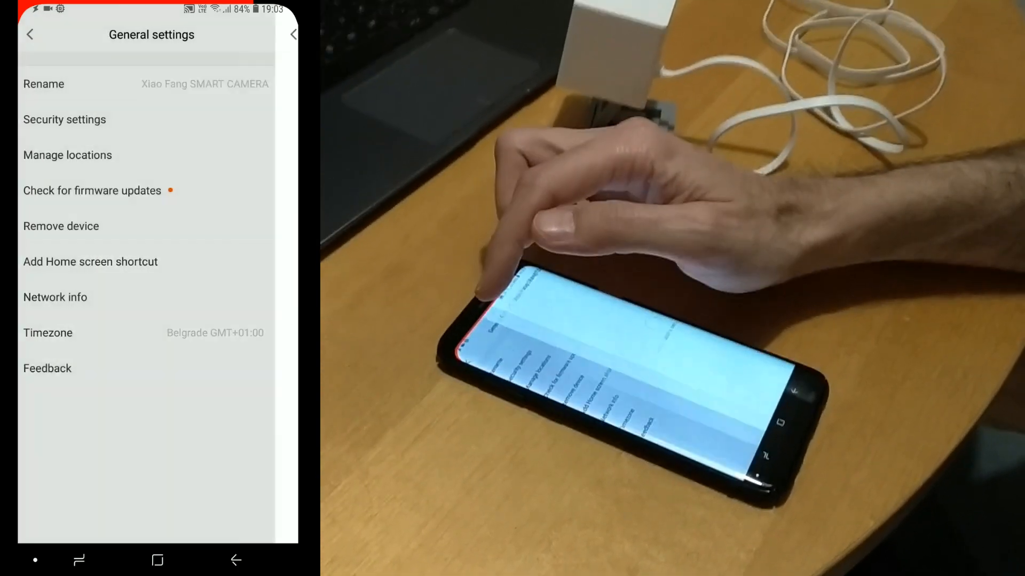
left_click(30, 34)
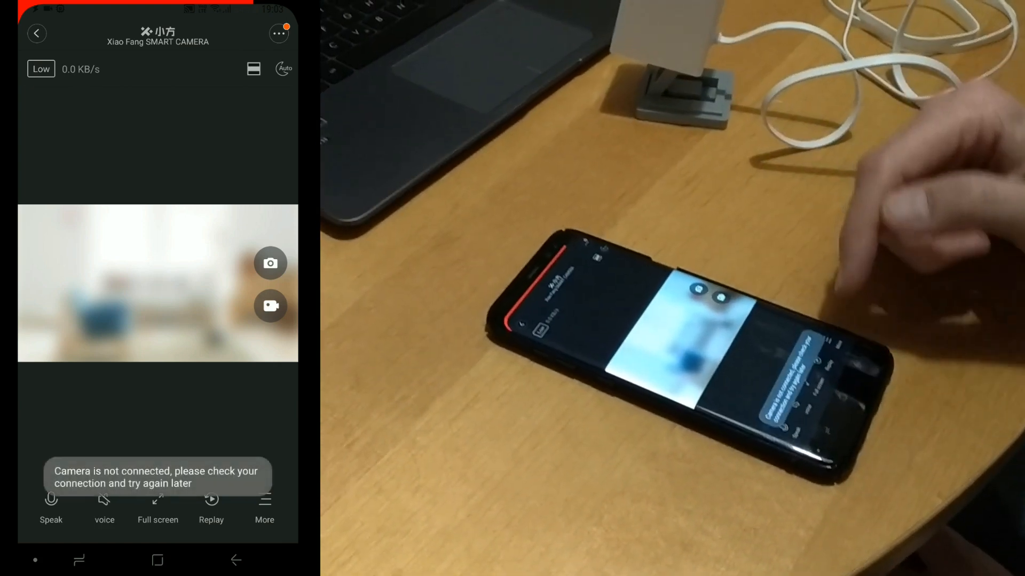
Go to the home device list and reopen the Xiao Fang SMART CAMERA.
left_click(37, 32)
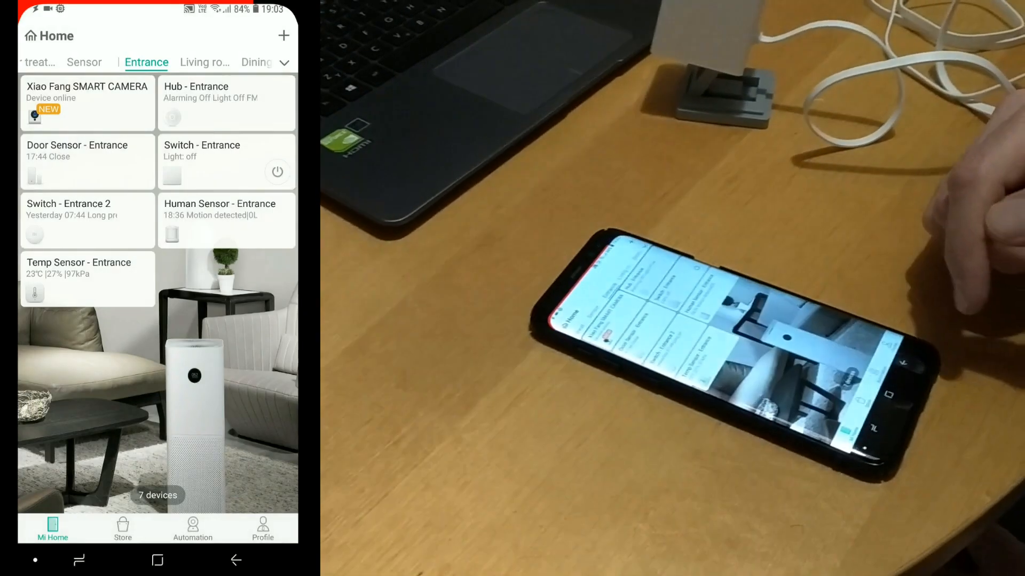
left_click(87, 102)
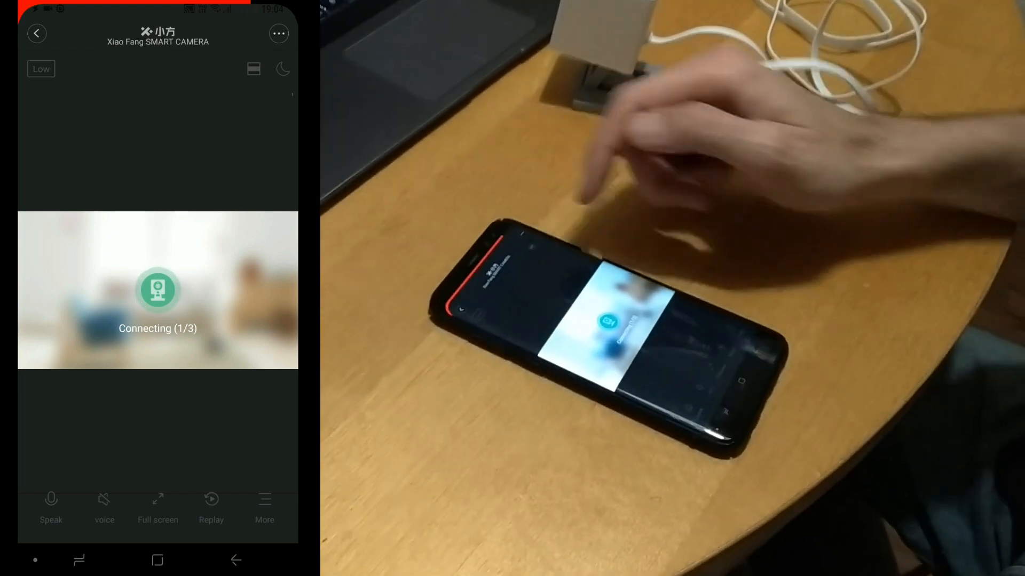
Review the camera's General settings from the ⋯ menu, then return to the live feed.
left_click(279, 33)
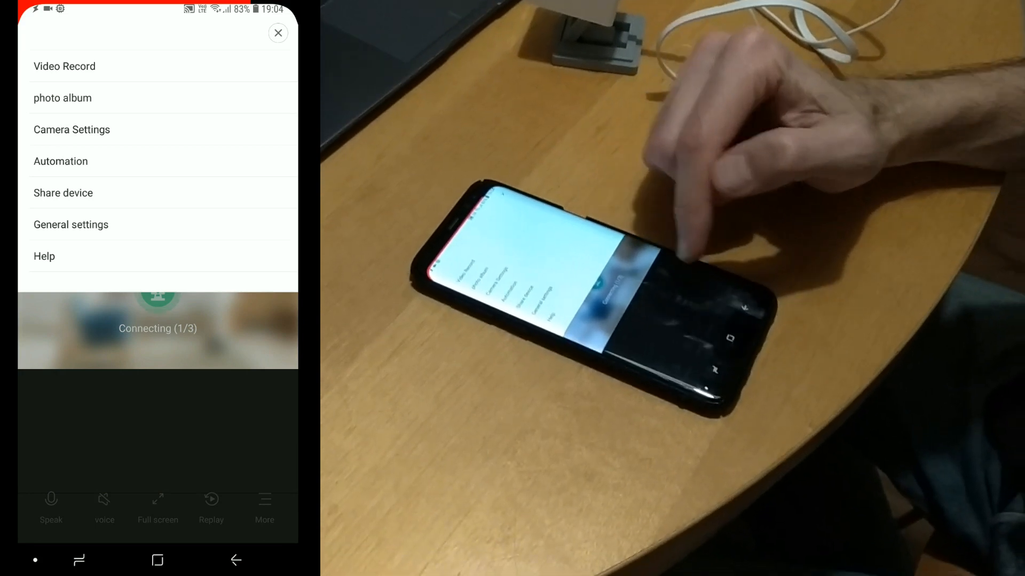
left_click(70, 224)
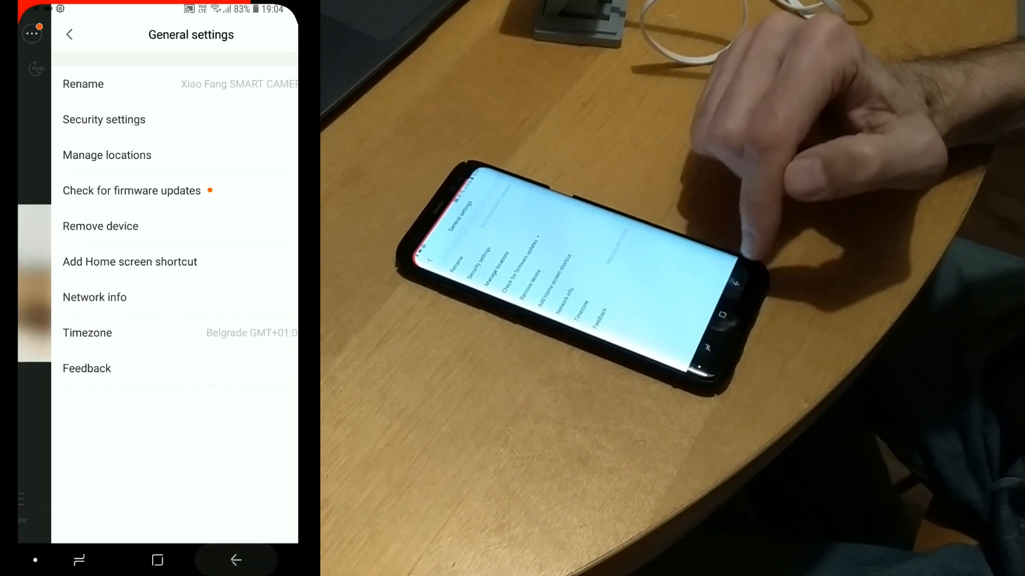
left_click(69, 34)
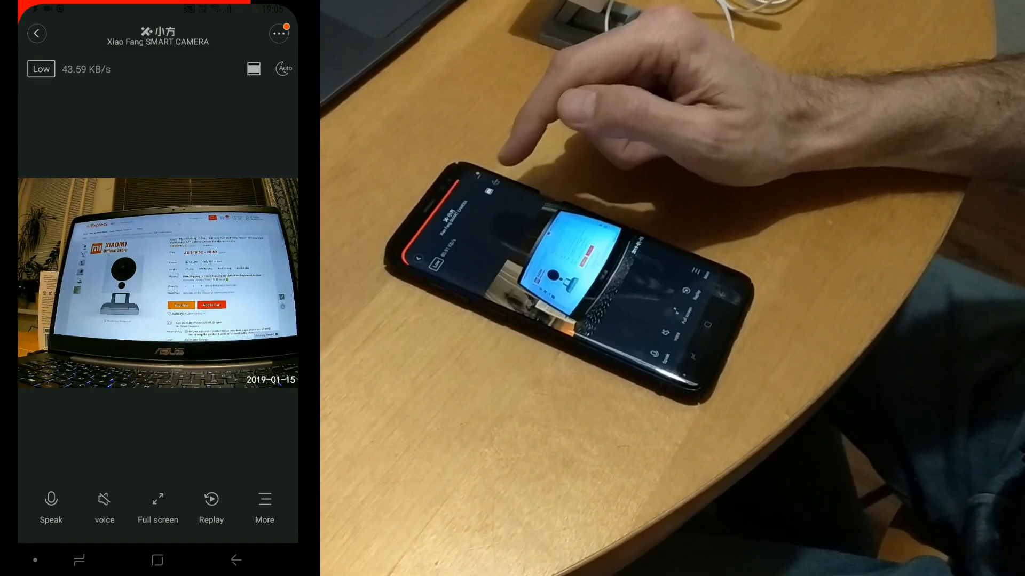
Check the video quality Mode options, keep Low, and start the Speak intercom.
left_click(40, 69)
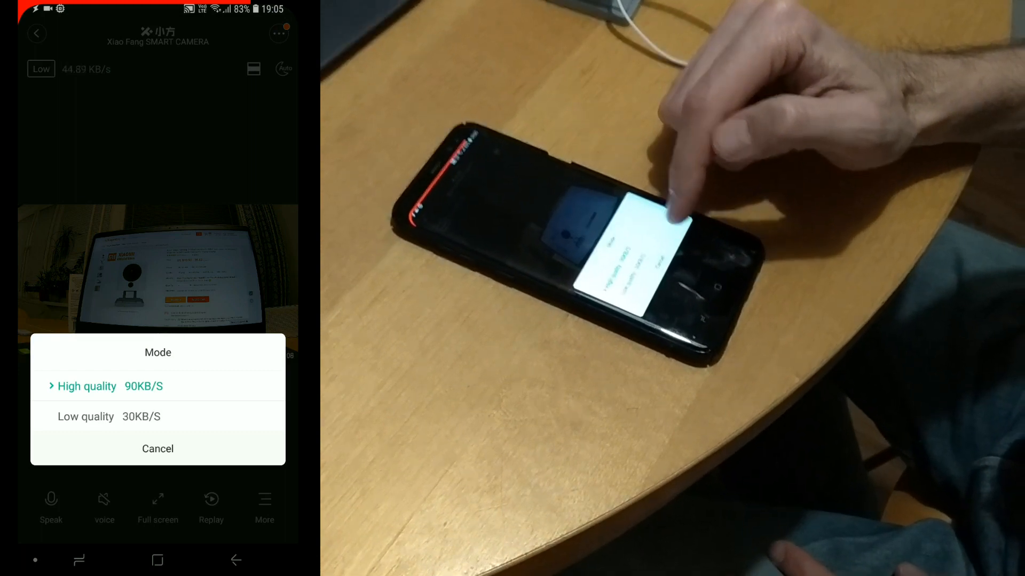
left_click(157, 448)
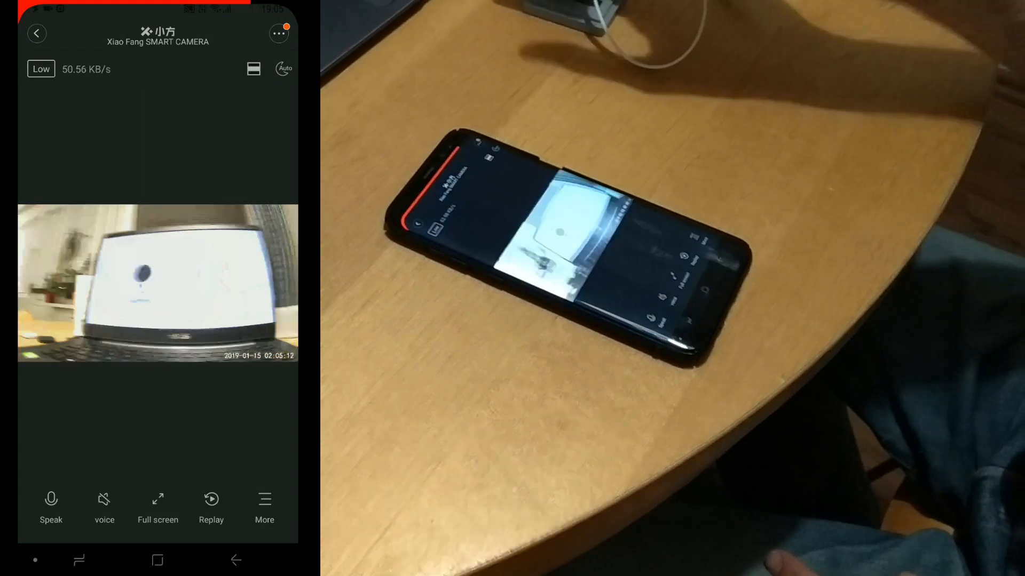
left_click(51, 500)
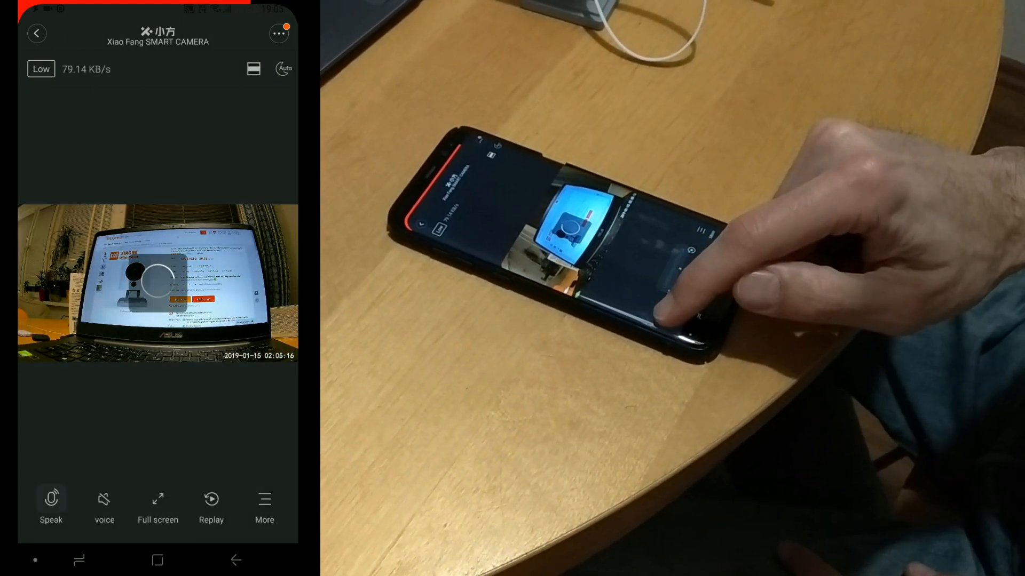
Unmute camera audio and reveal Timelapse, Motion Alarm, Small Screen and OFF controls.
left_click(51, 498)
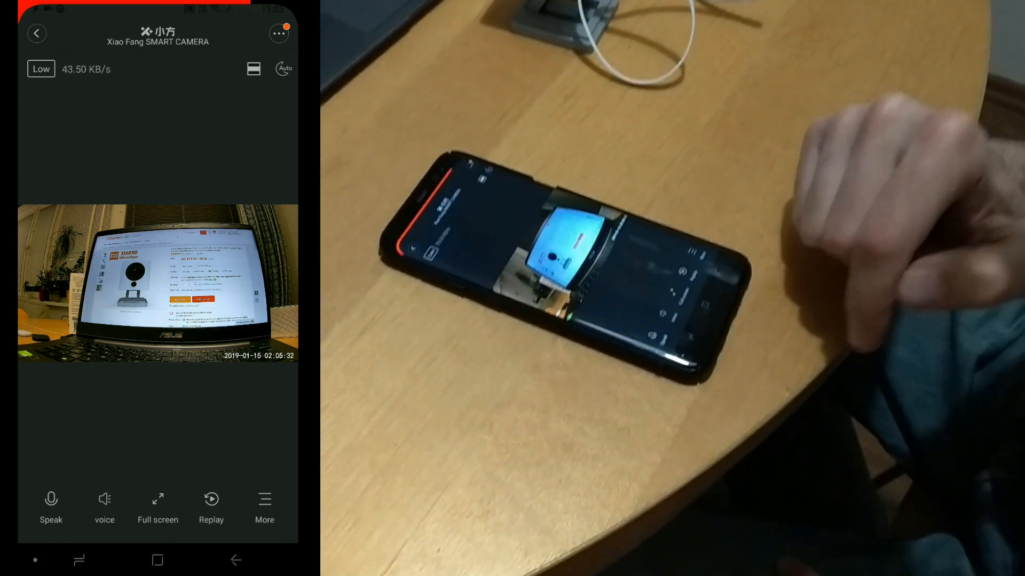
left_click(264, 507)
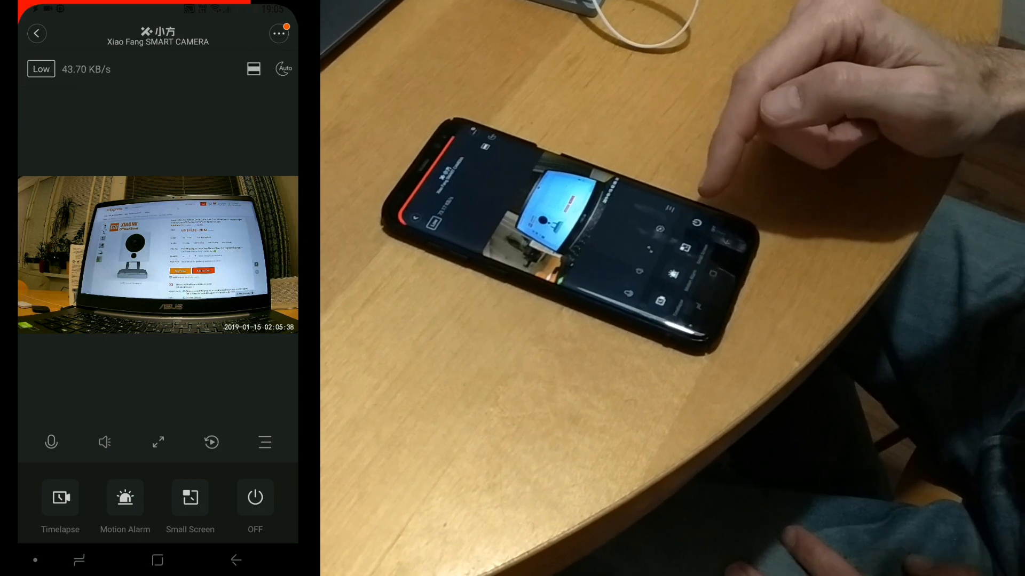
Power the Xiao Fang camera off, wake it back up, and cycle its night vision mode.
left_click(255, 498)
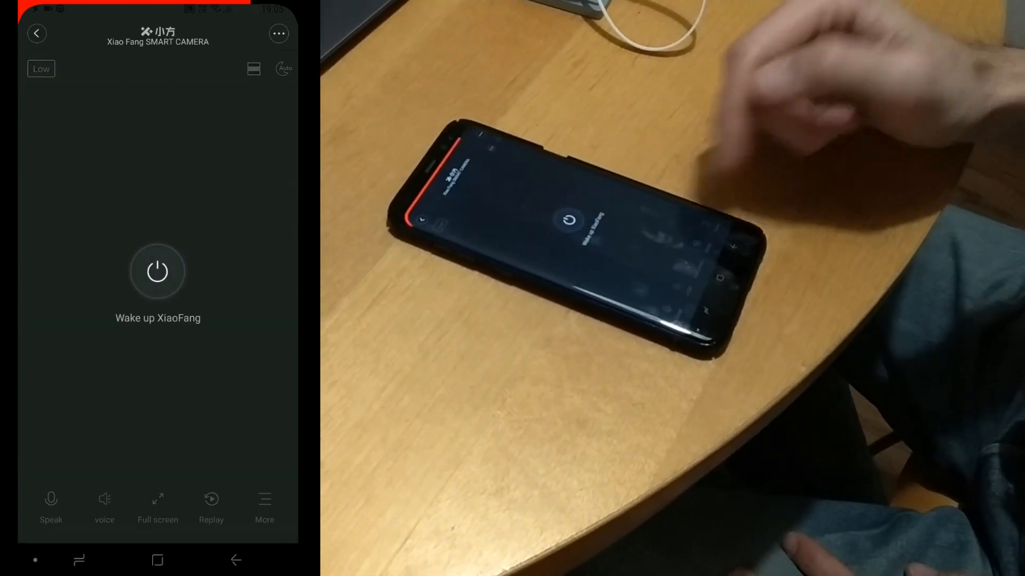
left_click(157, 271)
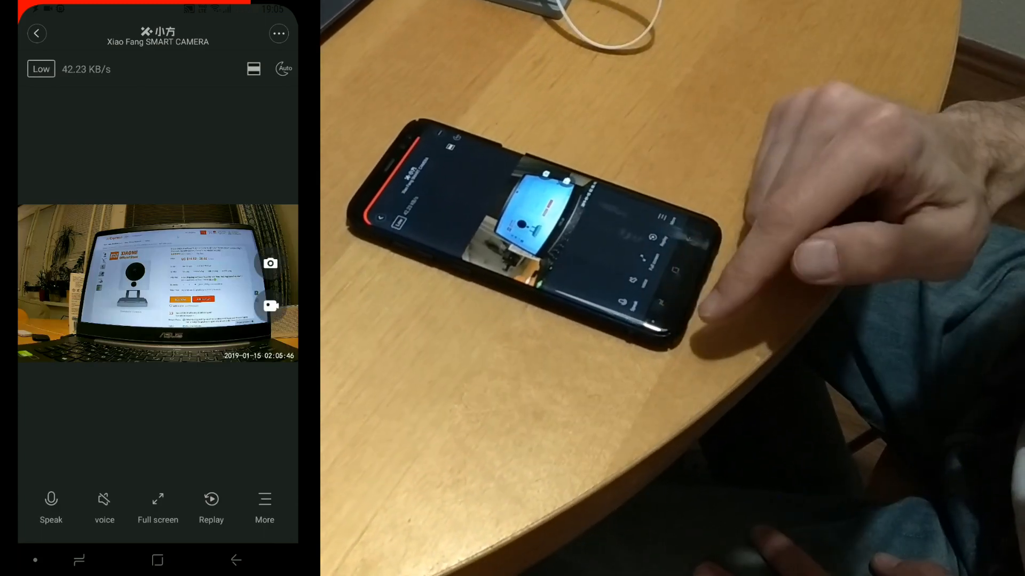
left_click(264, 507)
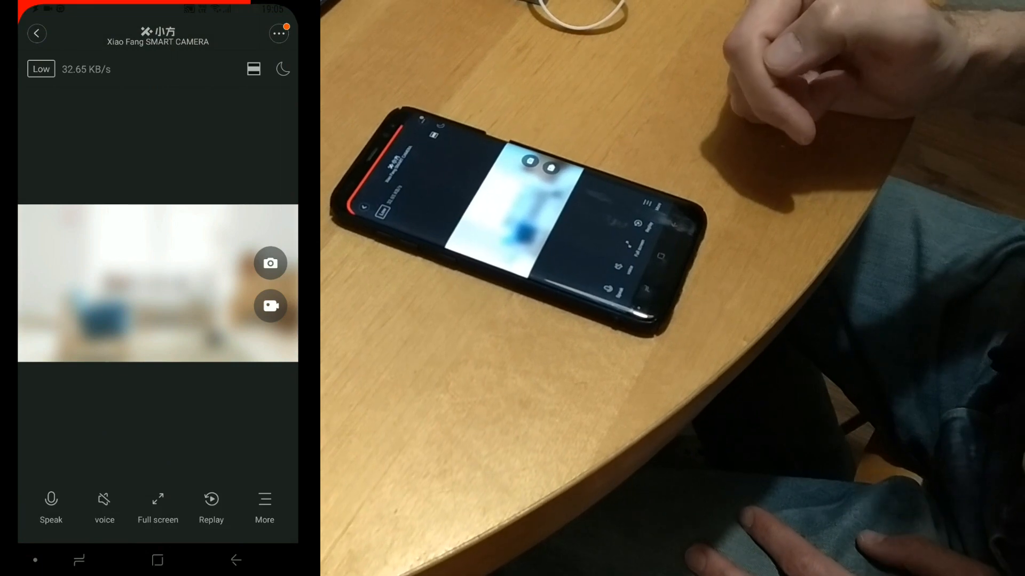
Set night vision to Auto and switch the live feed to High quality 90KB/S.
left_click(282, 70)
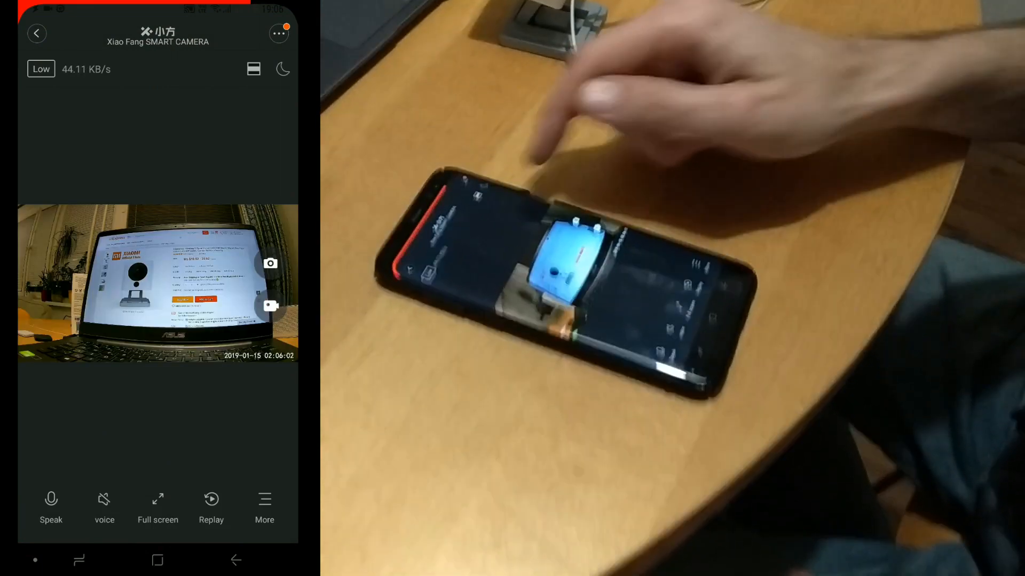
left_click(282, 68)
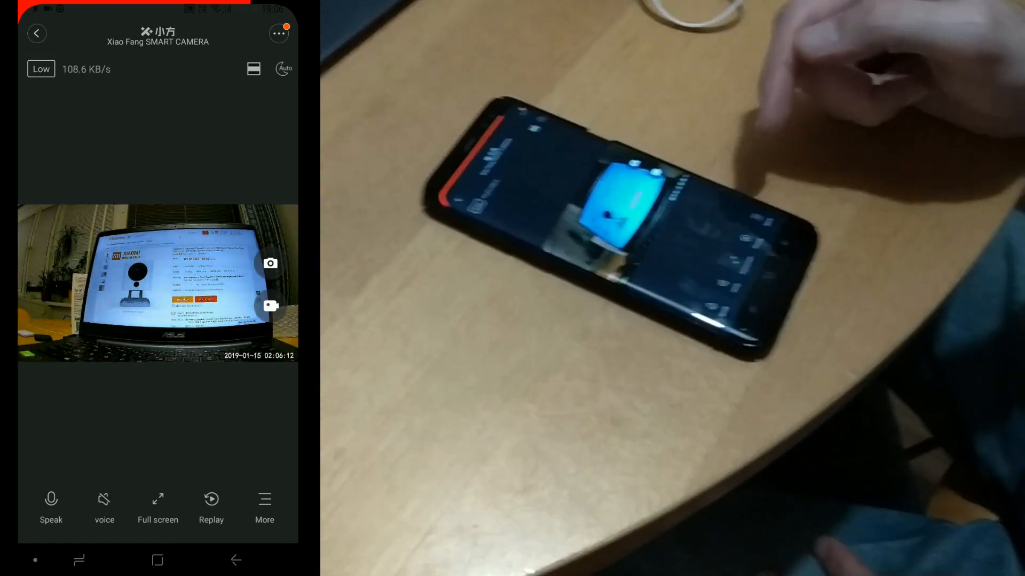
left_click(40, 69)
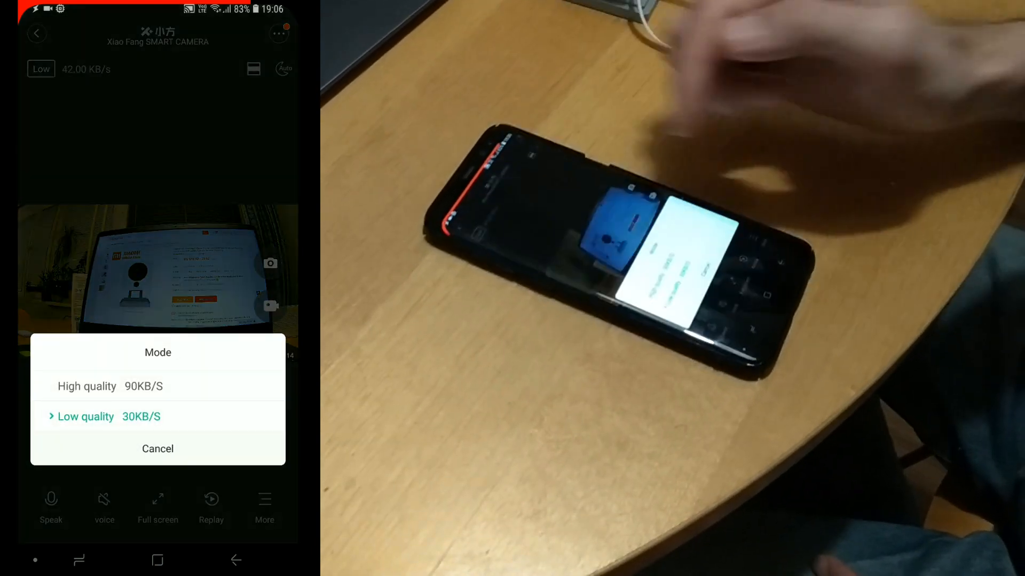
left_click(109, 386)
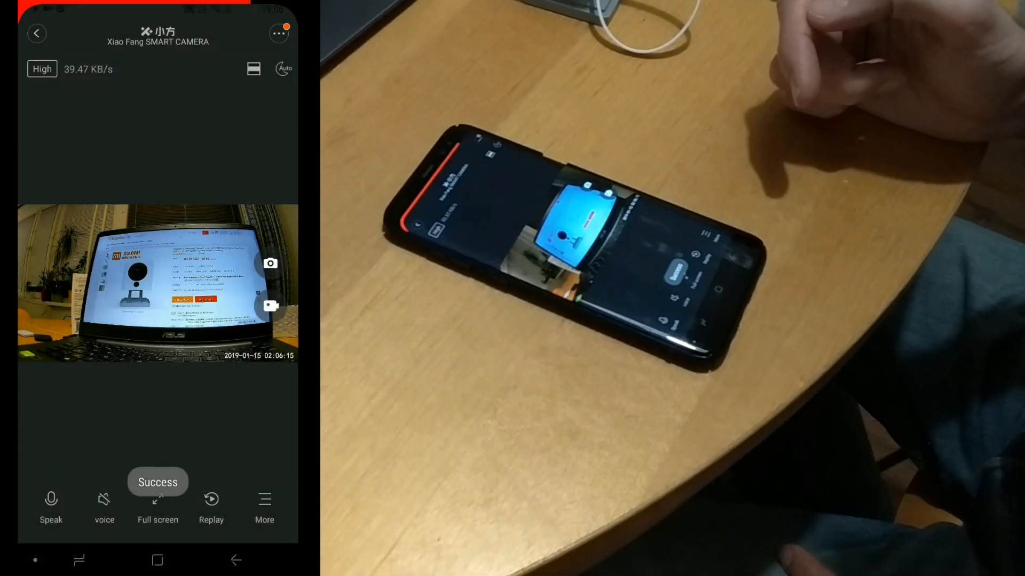